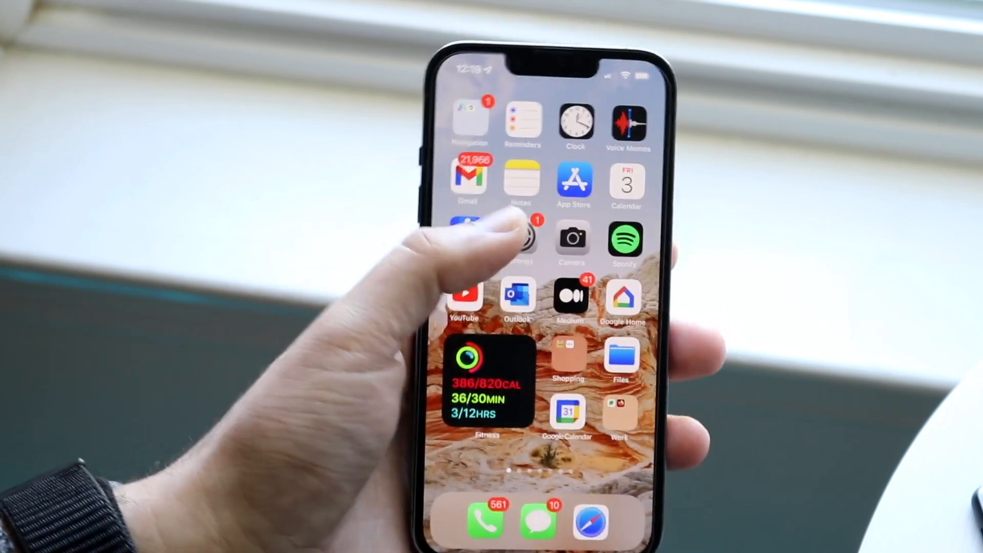
# Step: Launch Settings from the home screen and scroll down to the Privacy and App Store section
pyautogui.click(521, 241)
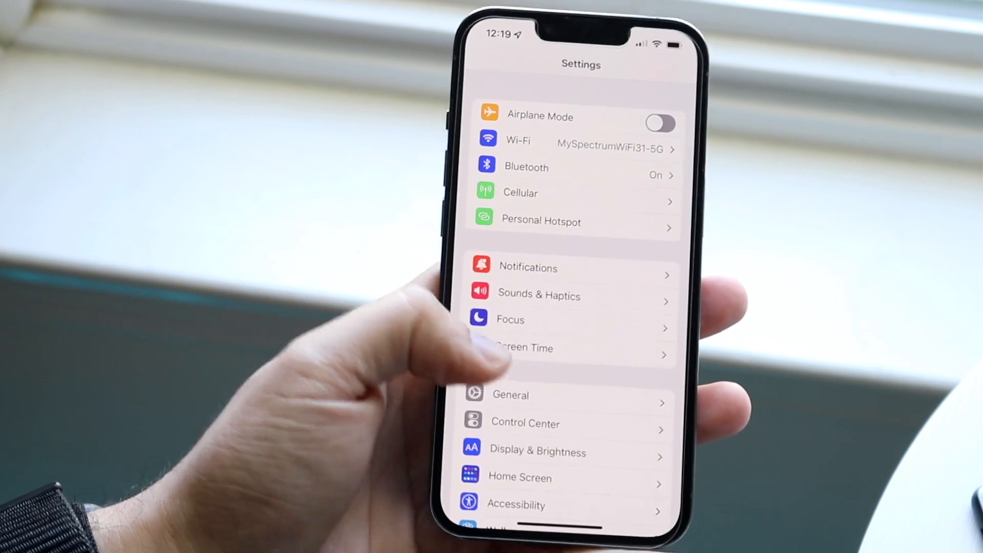
pyautogui.scroll(-3)
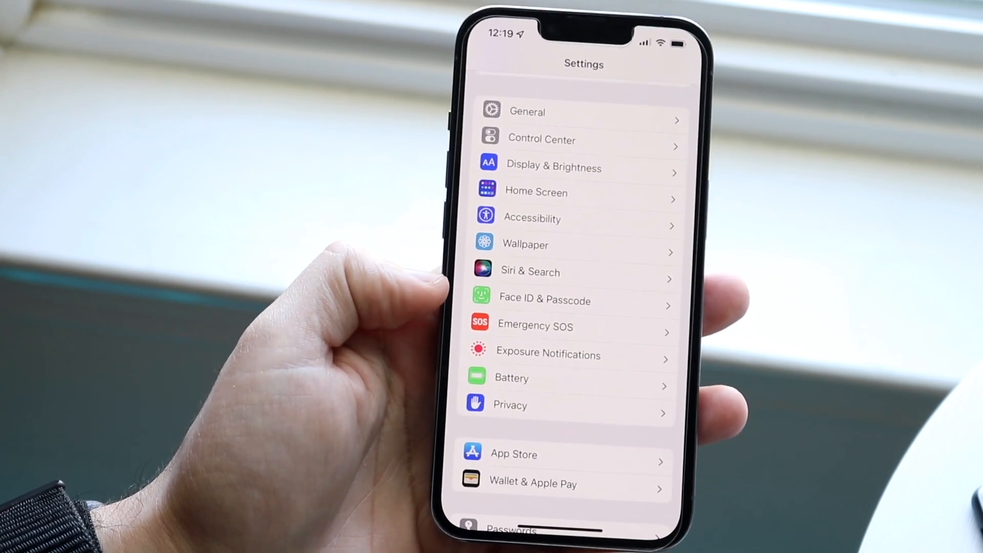
pyautogui.click(544, 299)
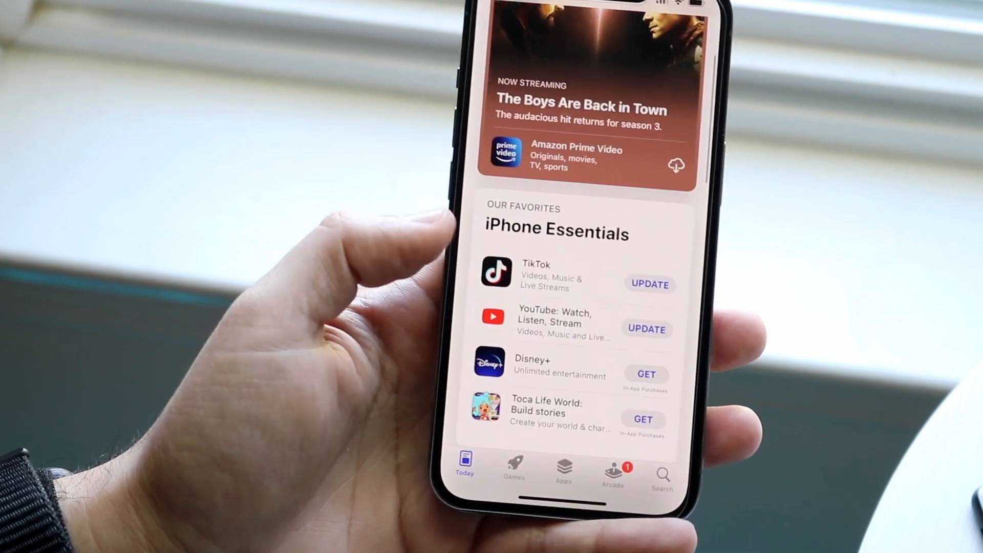
# Step: Scroll through the iPhone Essentials app list to reveal more apps like Snapchat
pyautogui.scroll(-3)
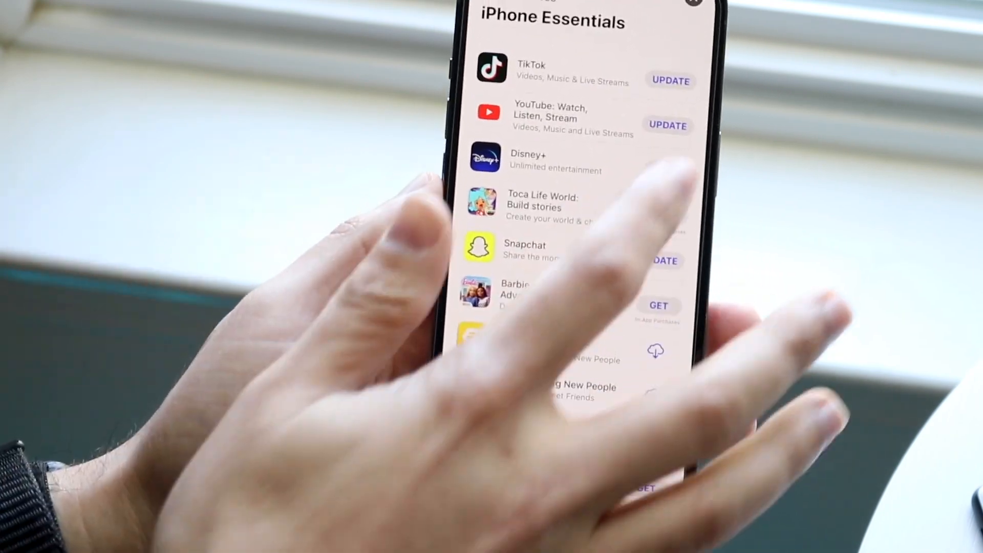